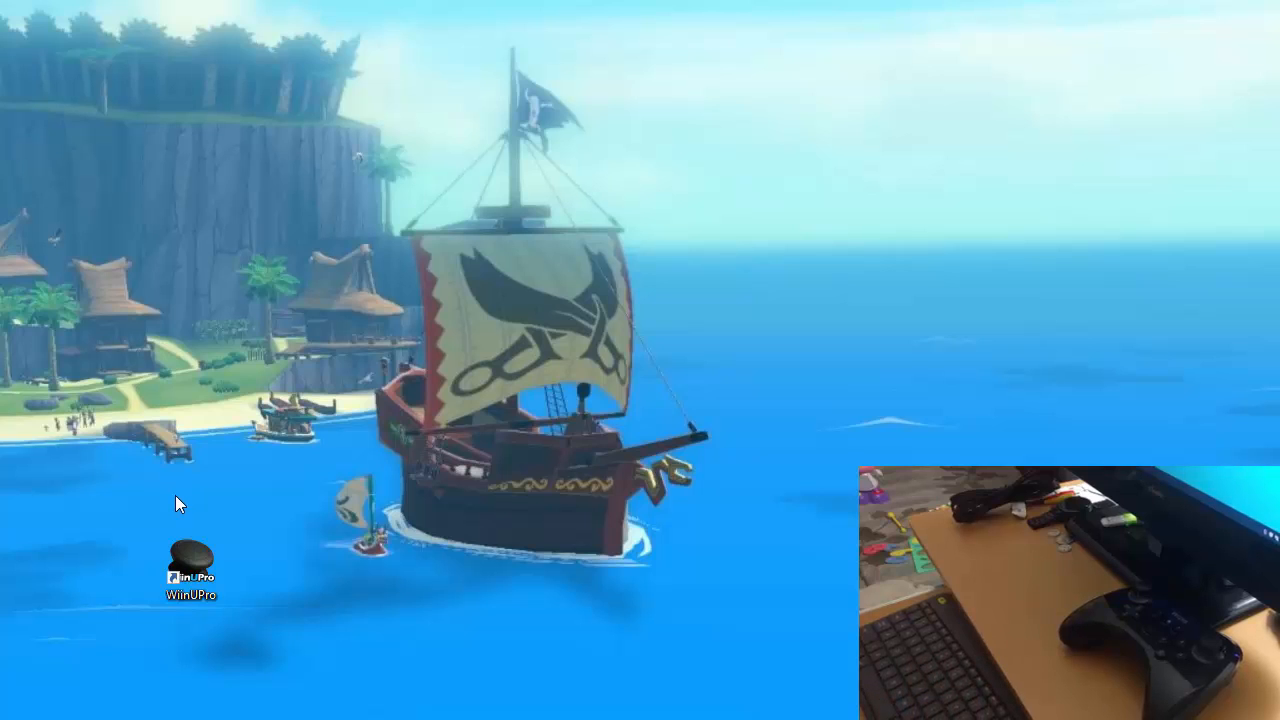
Launch WiinUPro from the desktop shortcut and move its window toward the screen centre
double_click(190, 564)
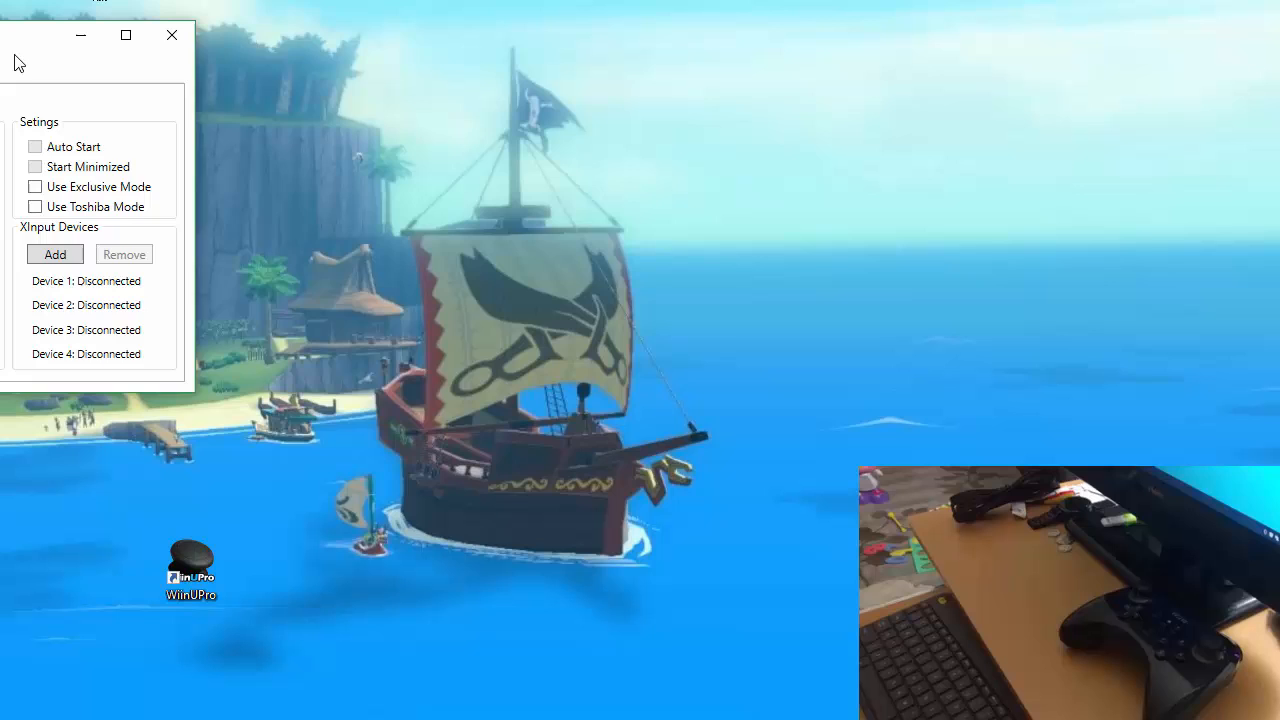
drag(90, 36, 664, 114)
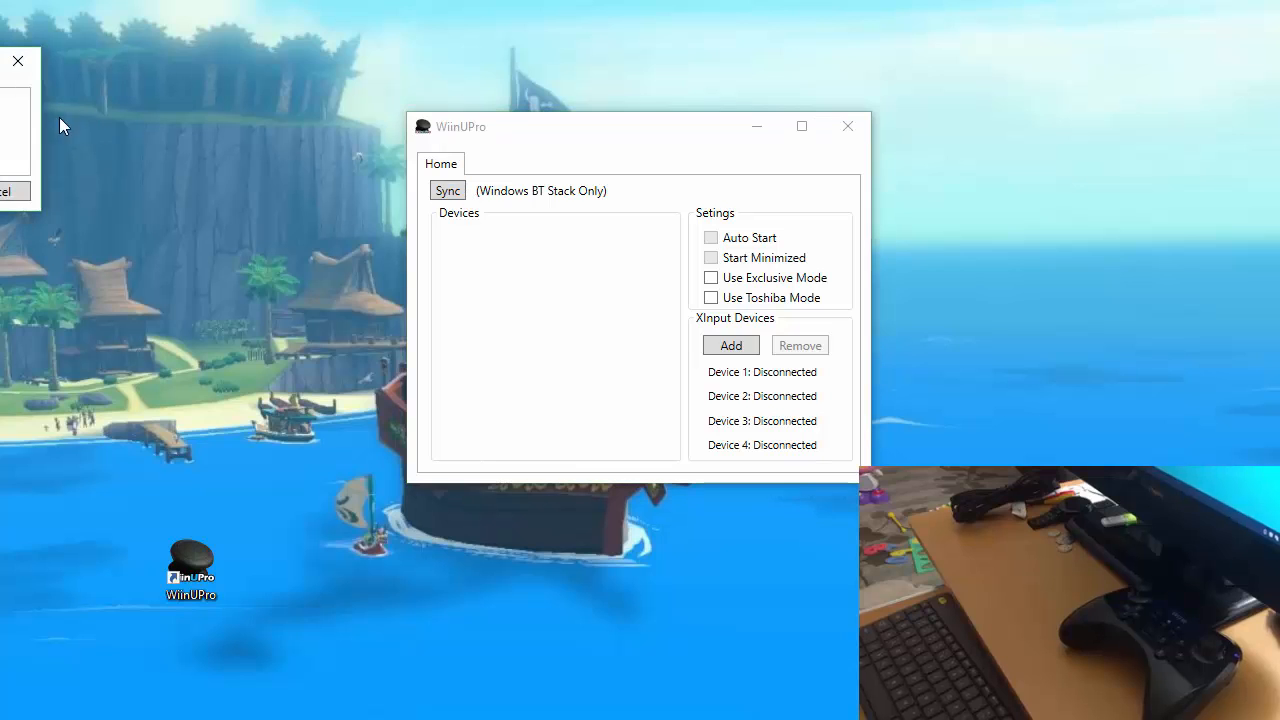
Sync via the Windows BT stack so the Pro Controller appears under Devices
click(448, 190)
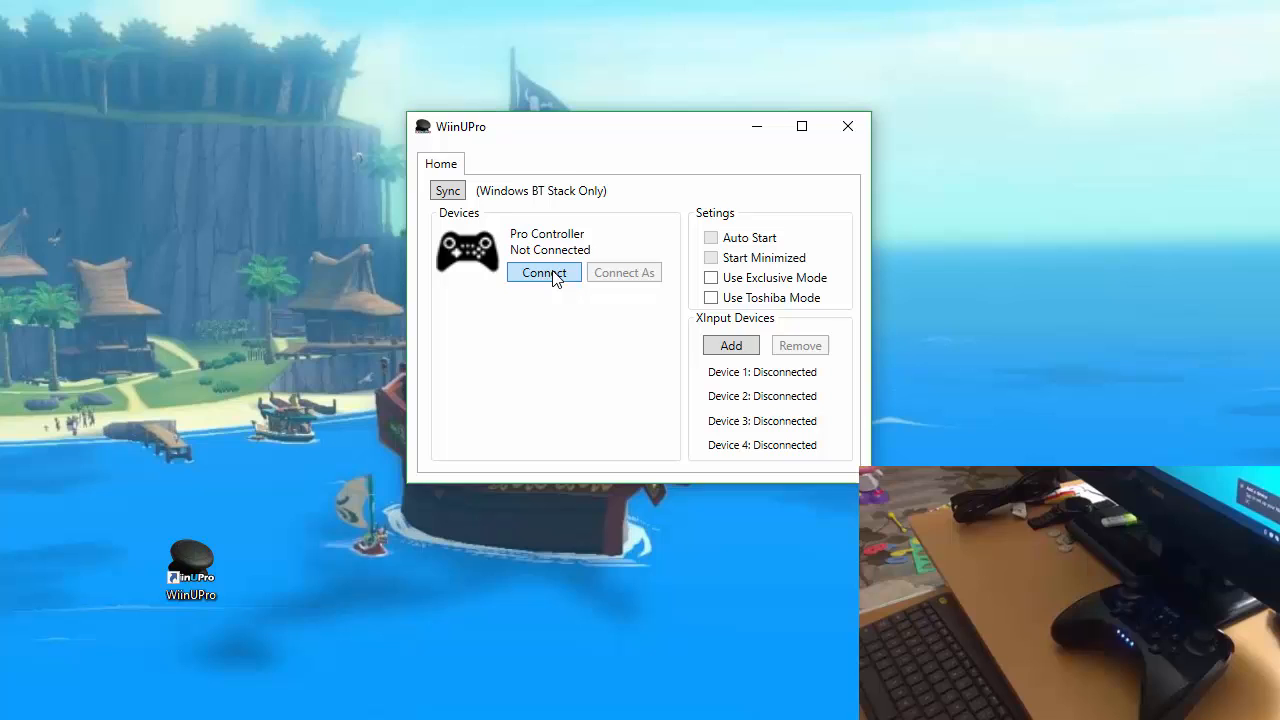
Connect the Pro Controller and dismiss the Windows 'That didn't work' Bluetooth notice
click(544, 272)
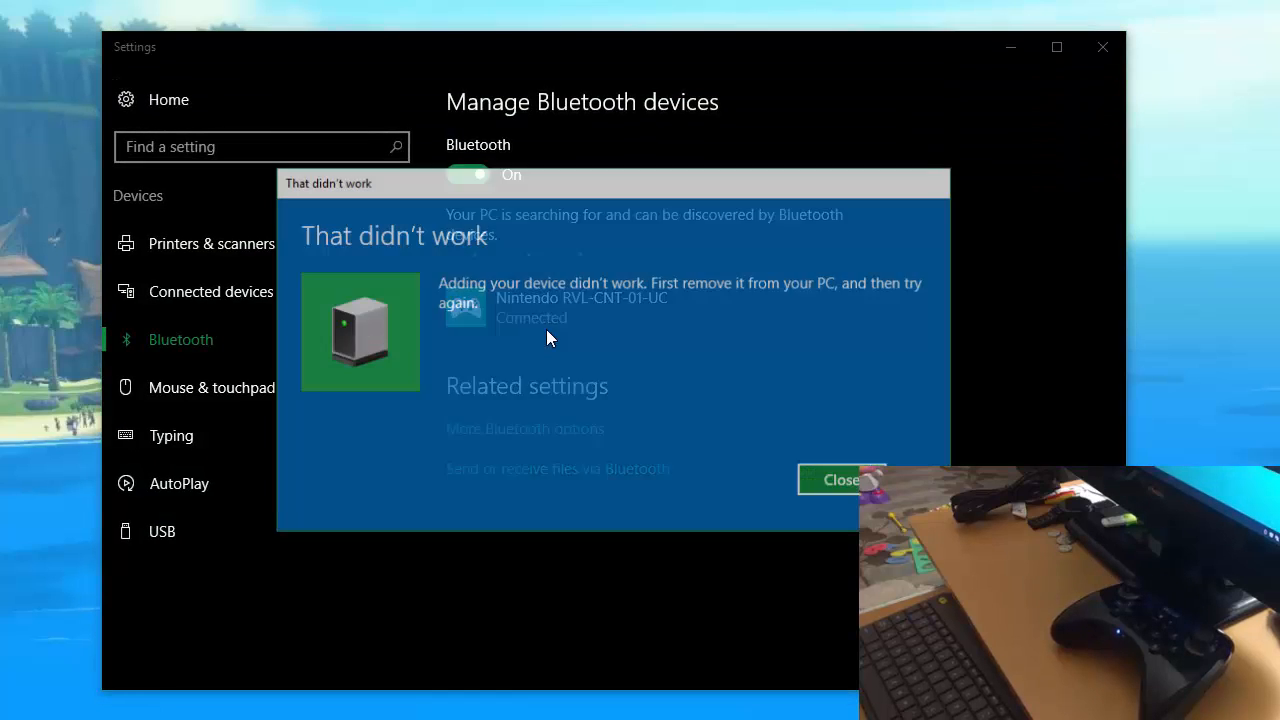
click(838, 480)
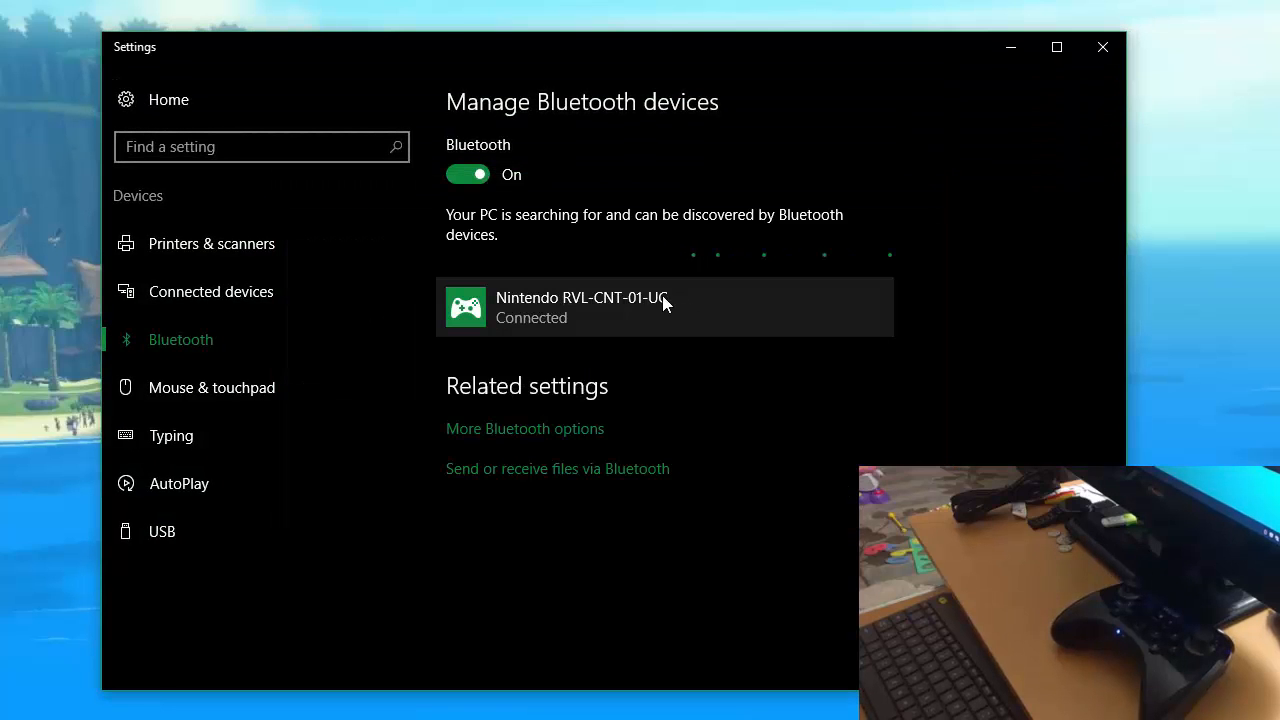
mouse_move(630, 320)
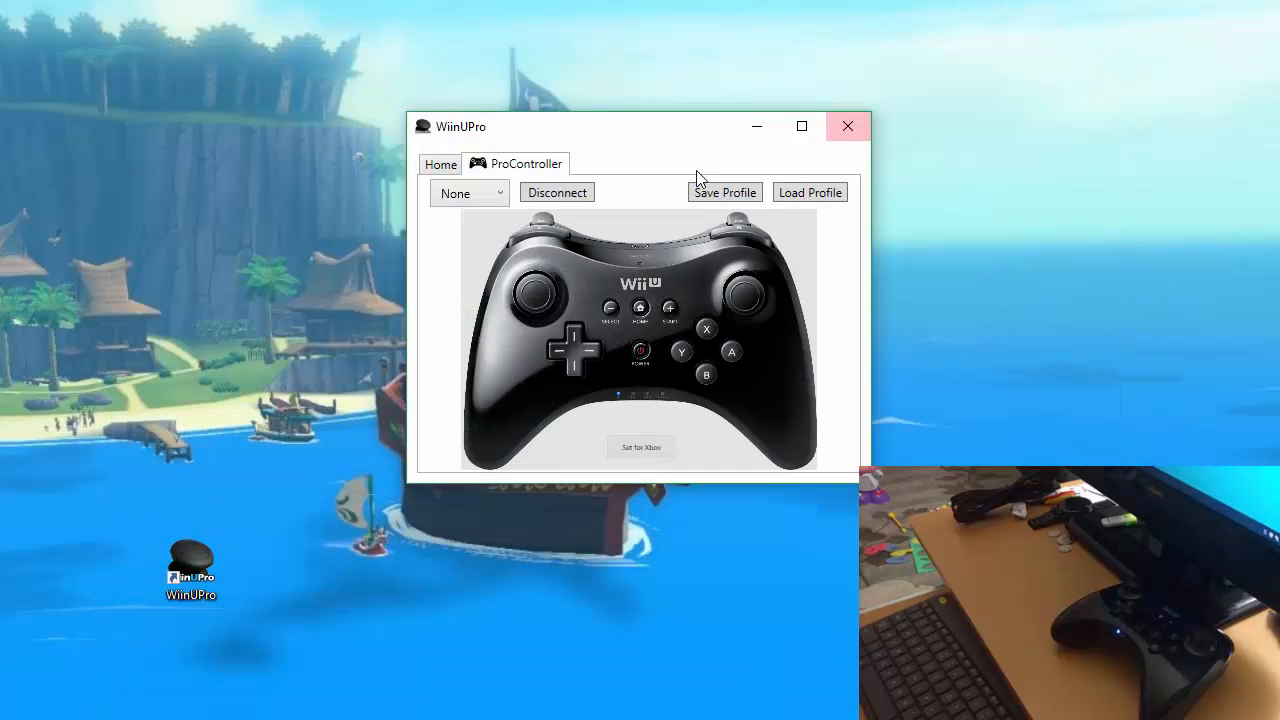
Disconnect and reconnect the Pro Controller, then show its ProController layout page
click(440, 164)
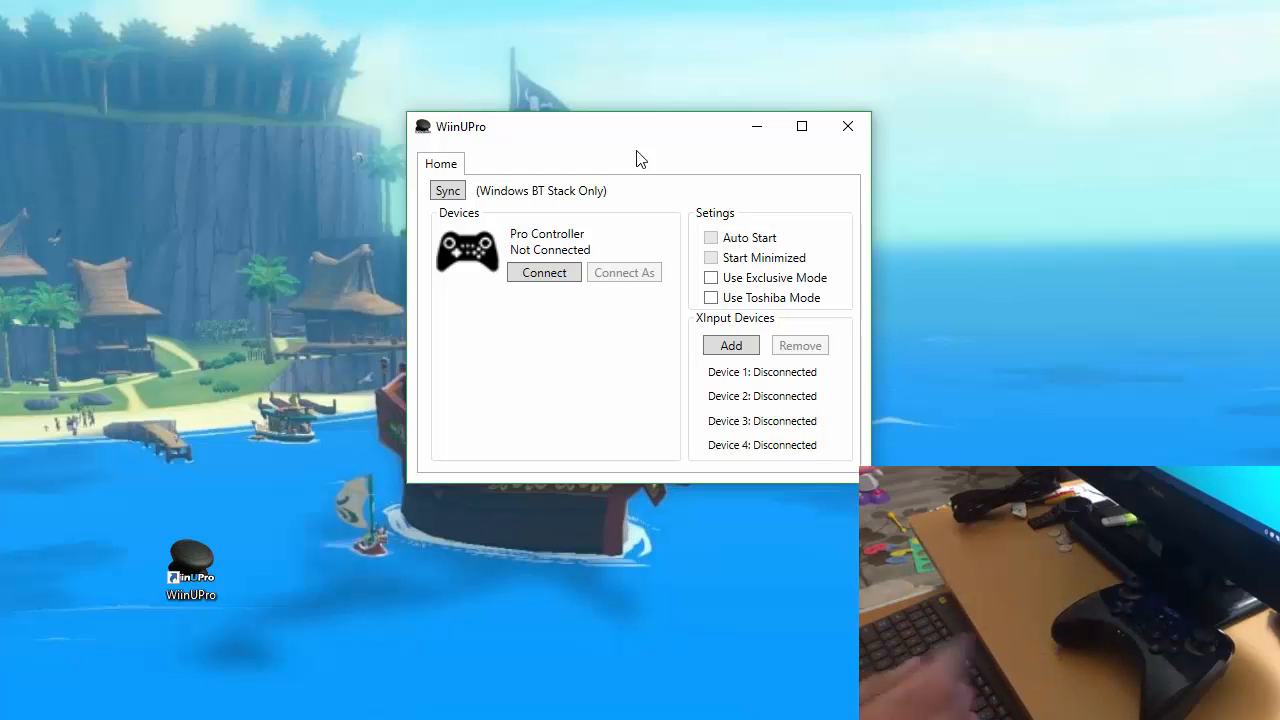
click(544, 272)
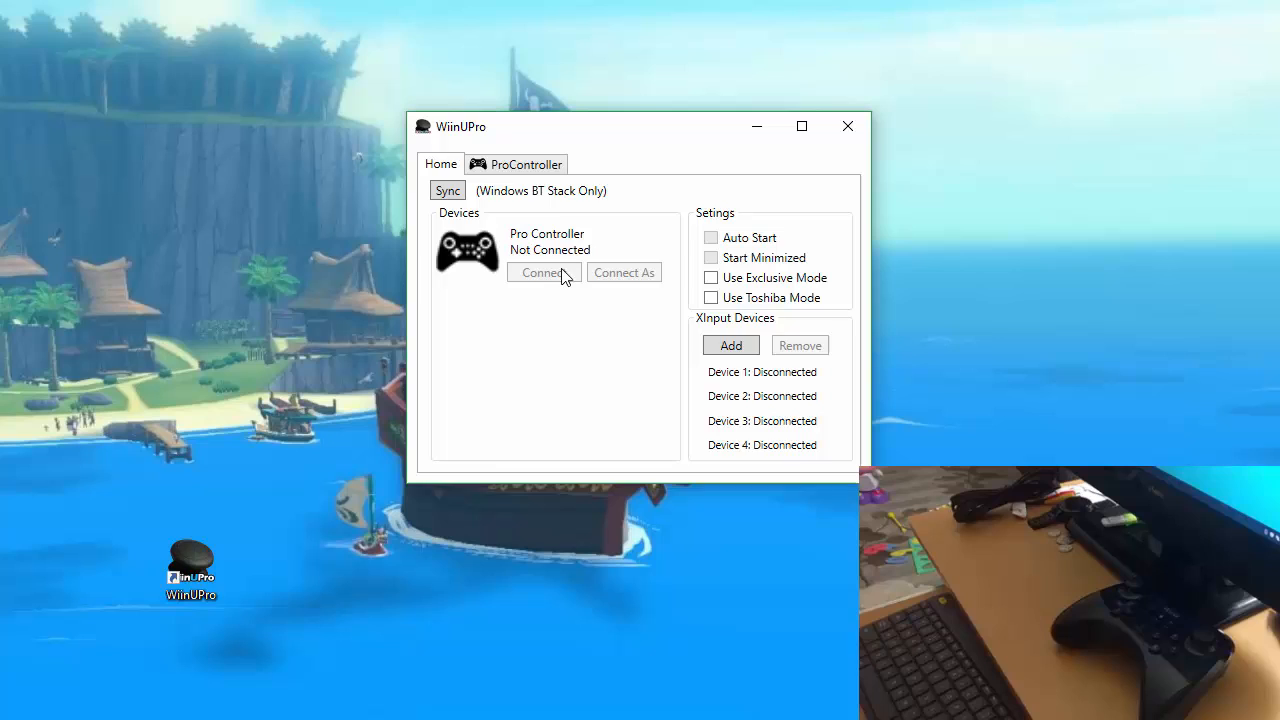
click(524, 164)
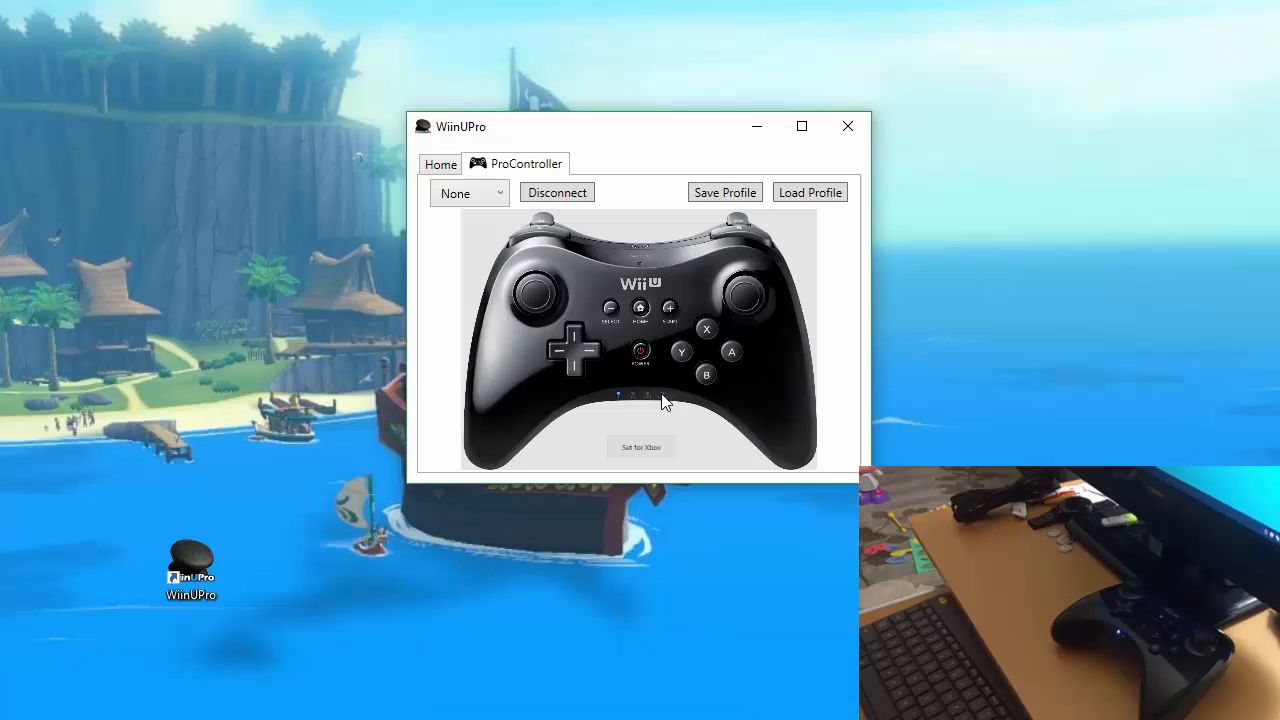
mouse_move(536, 412)
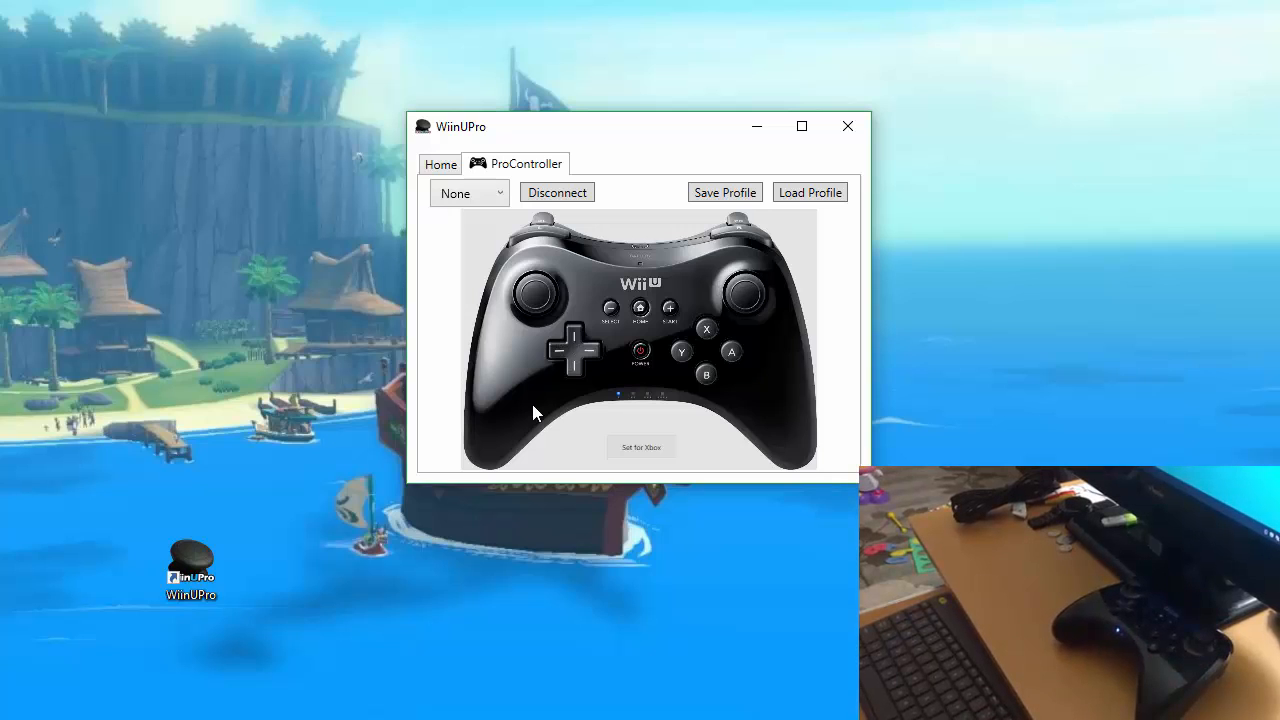
mouse_move(638, 240)
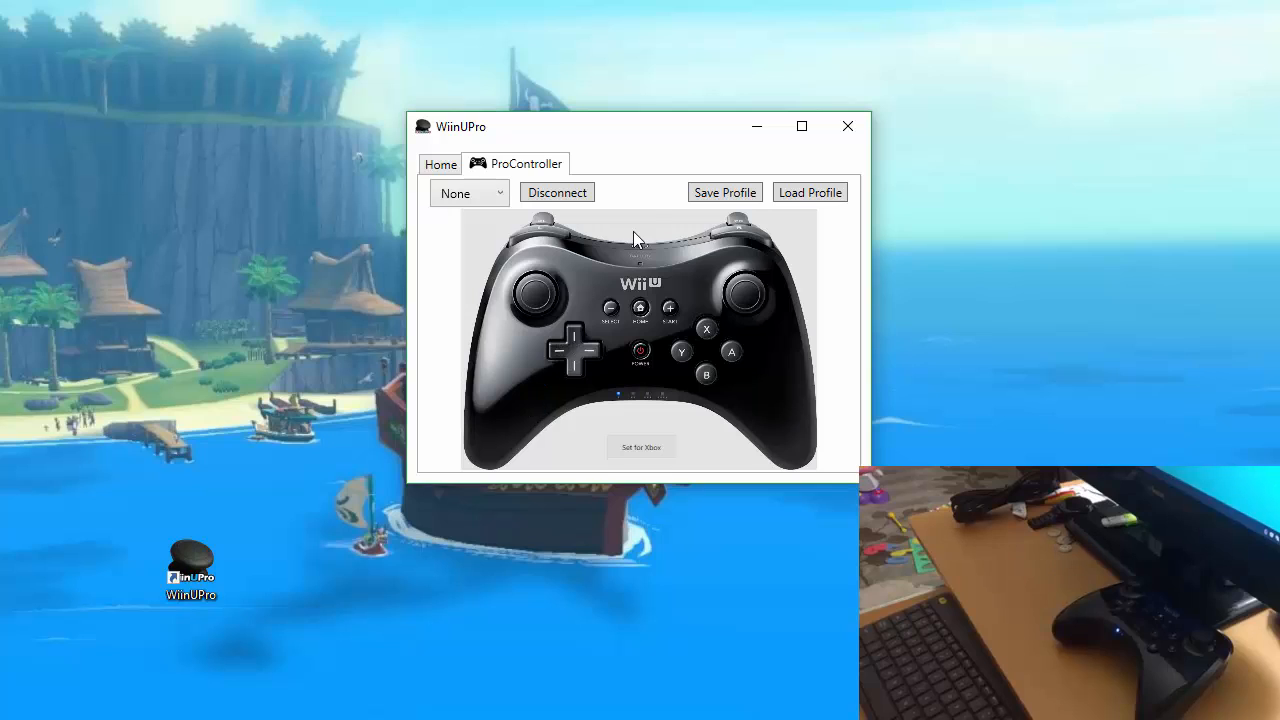
mouse_move(652, 204)
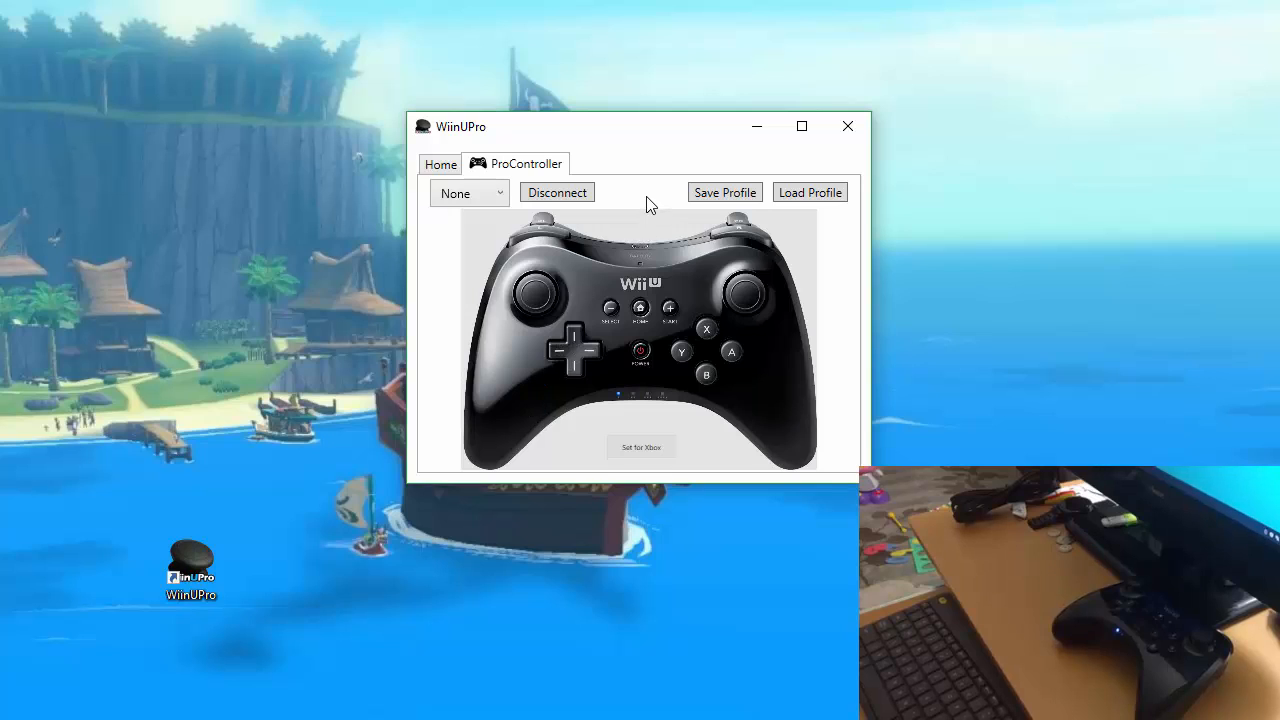
mouse_move(710, 338)
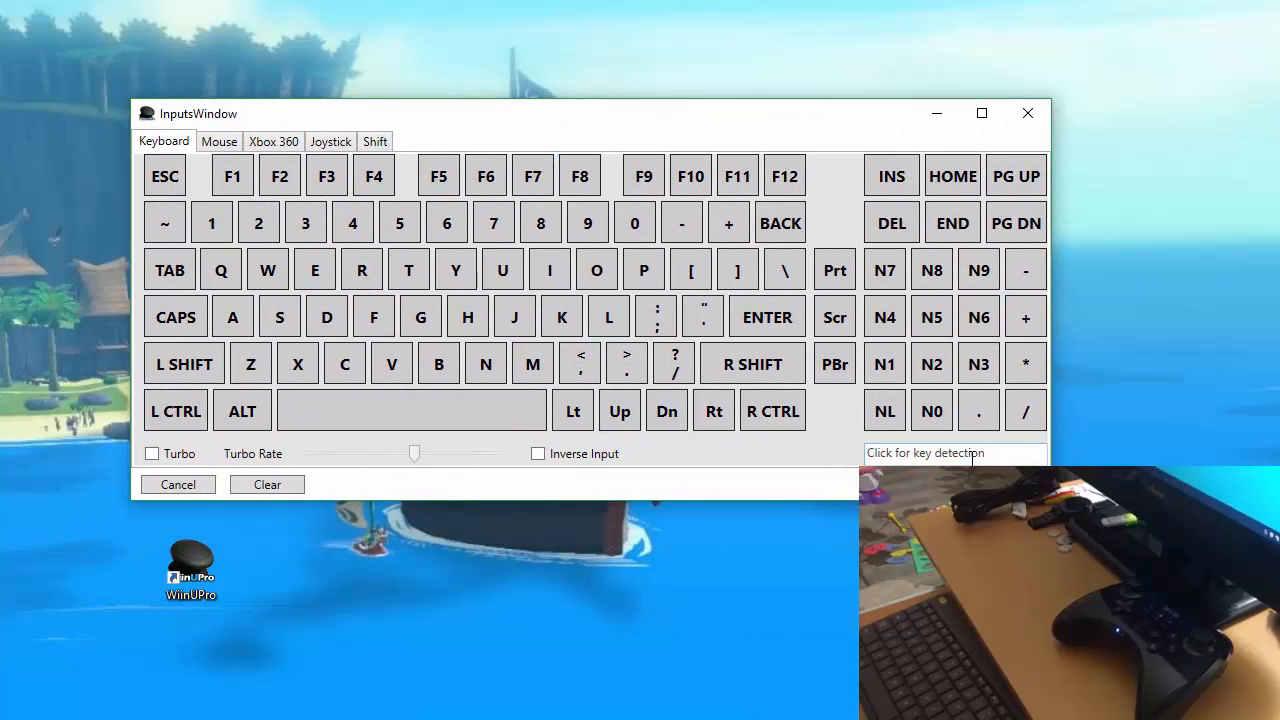
Mark key G among the keyboard keys assigned to the controller button
key(g)
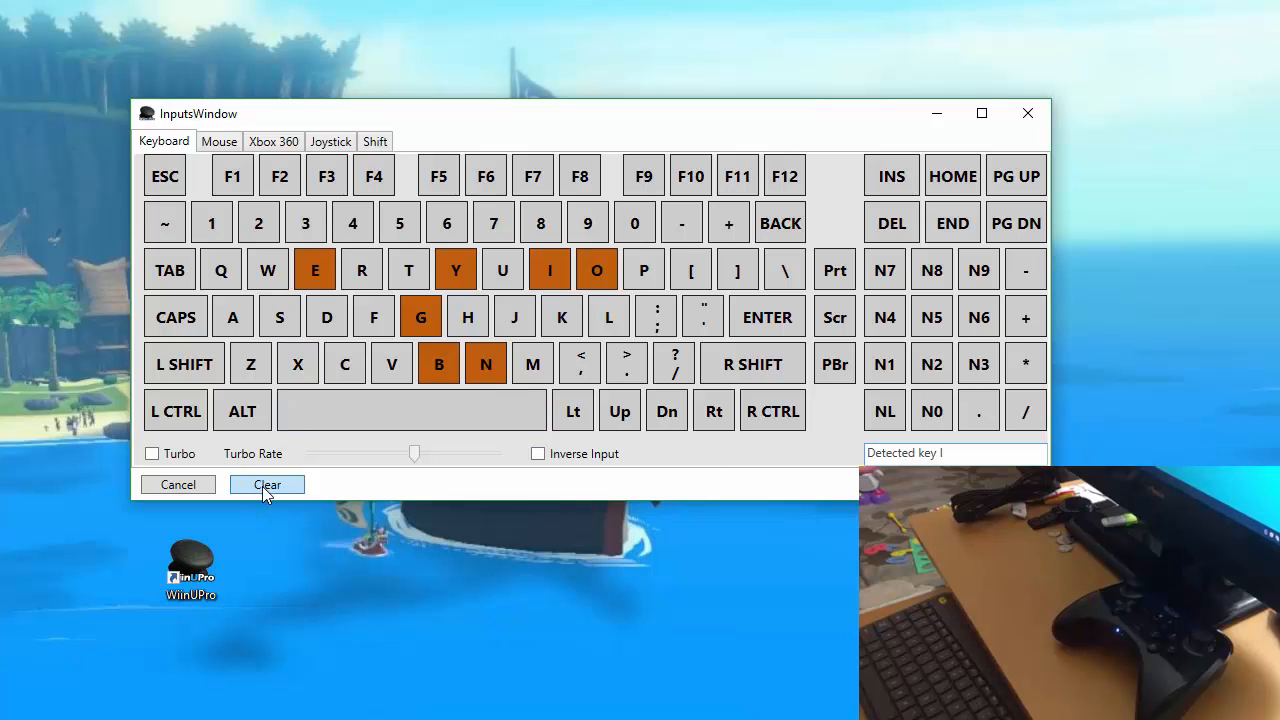
Clear the marked keyboard keys and switch the mapping window to Joystick inputs
click(272, 140)
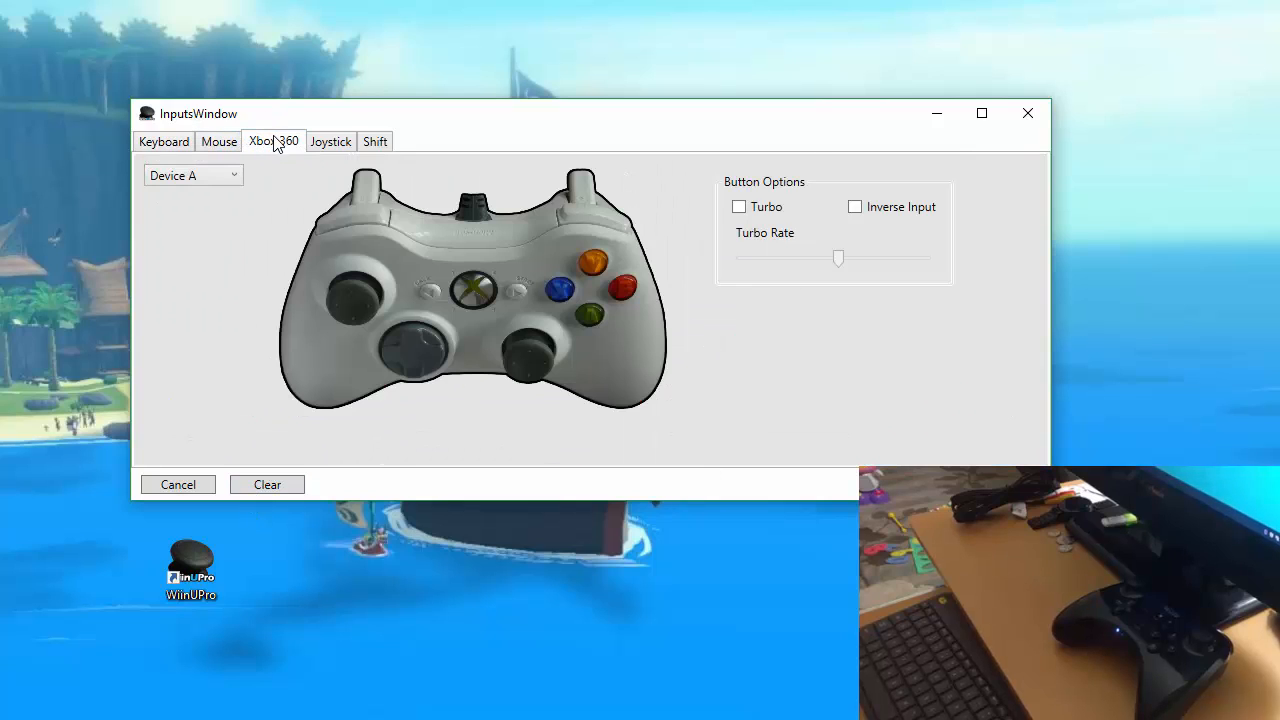
click(330, 140)
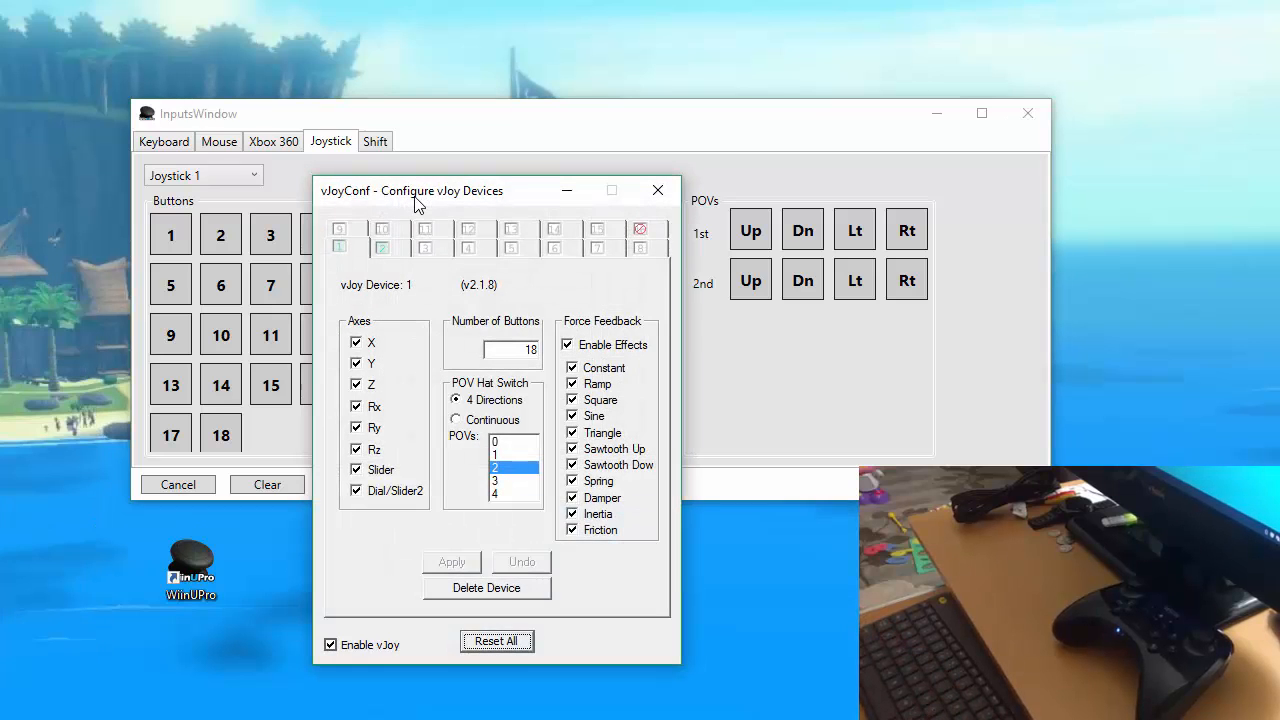
Move vJoyConf aside and review virtual device 1's axes, 18 buttons and hat settings
drag(418, 192, 920, 94)
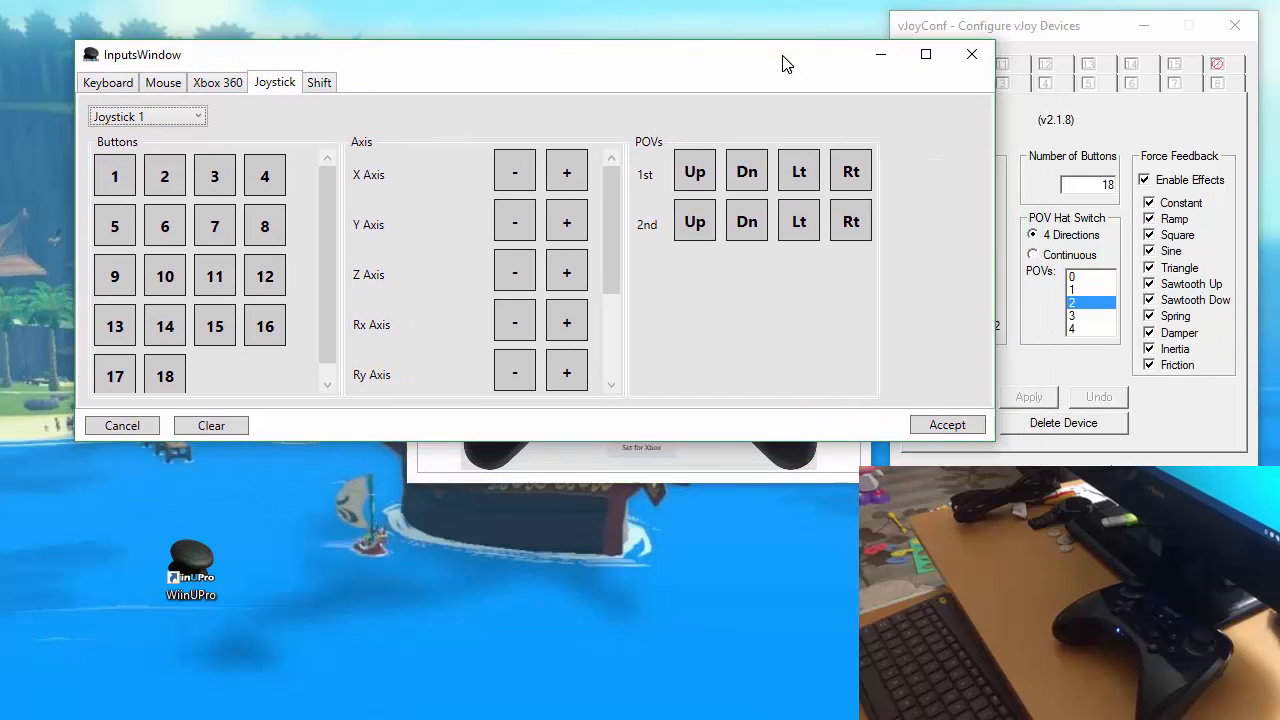
click(148, 114)
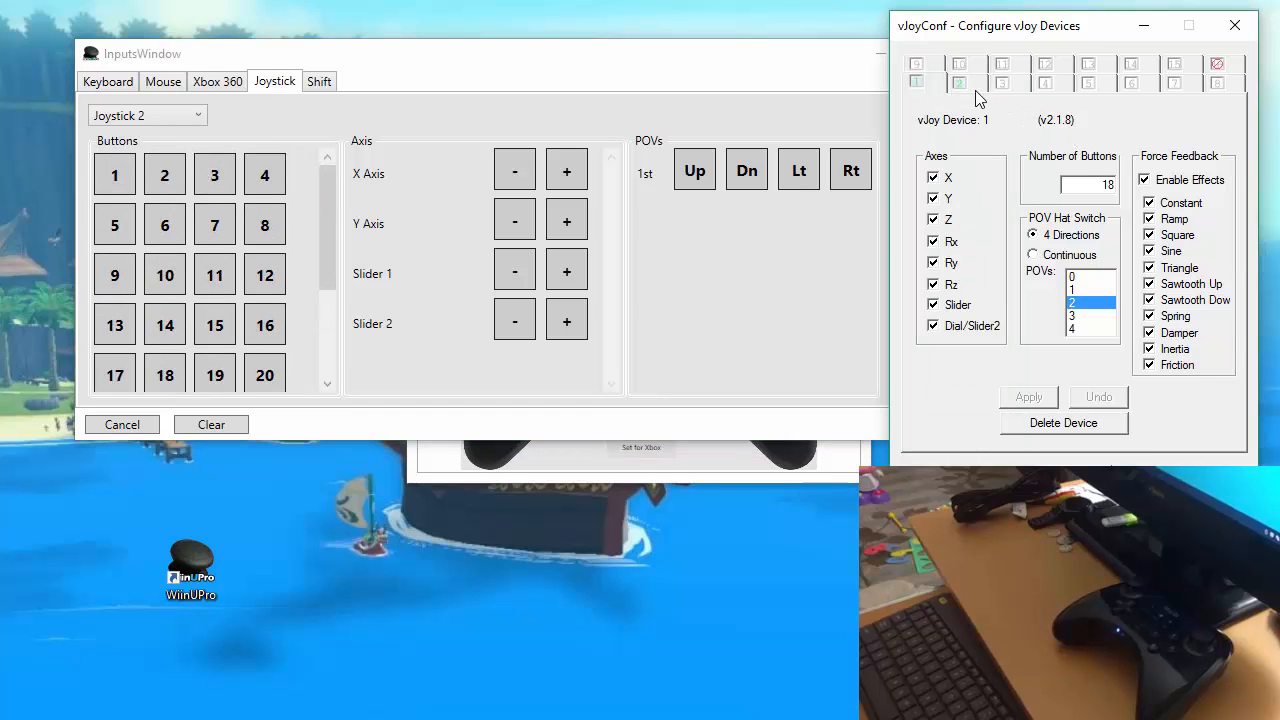
click(960, 84)
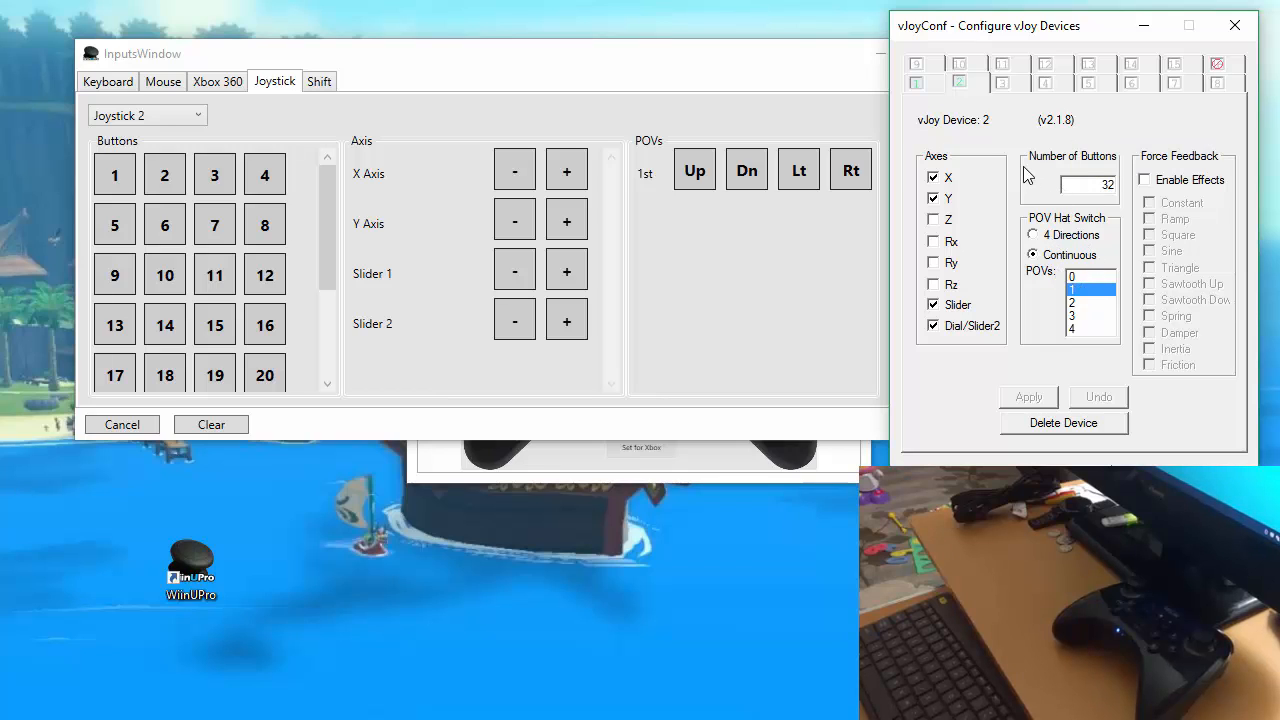
click(916, 82)
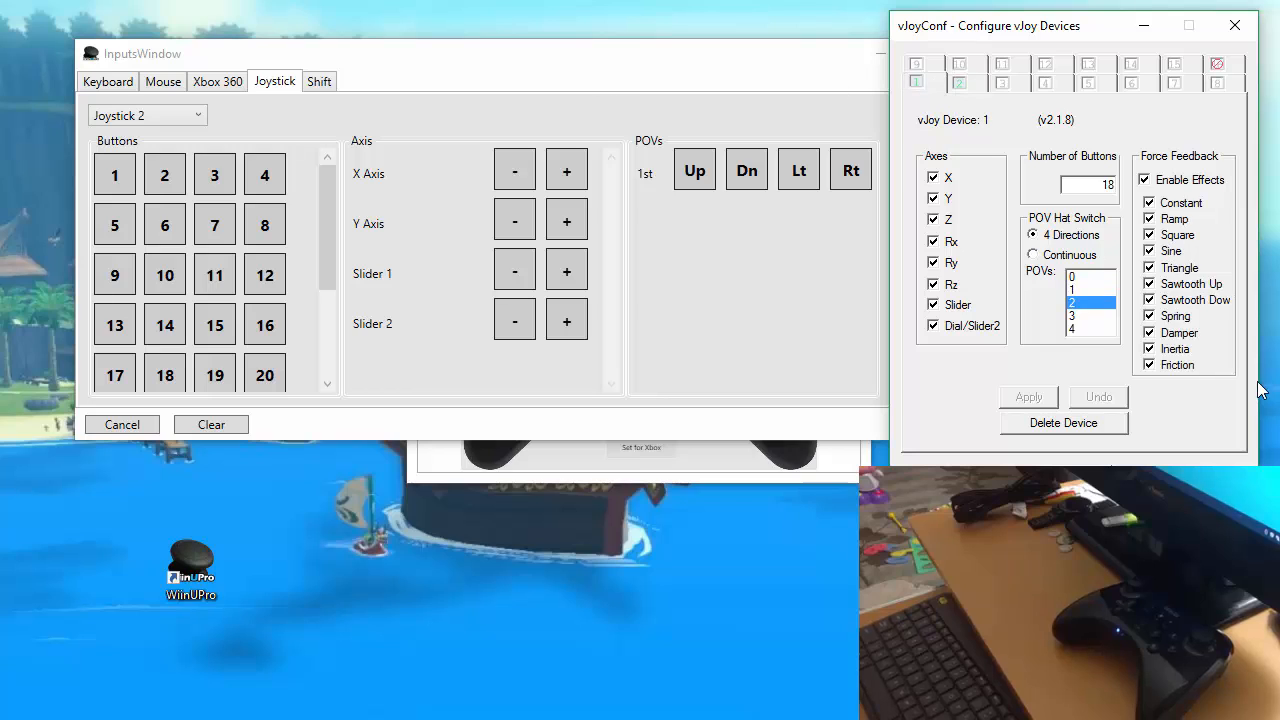
Choose Joystick 1 as the vJoy mapping target in WiinUPro
click(148, 114)
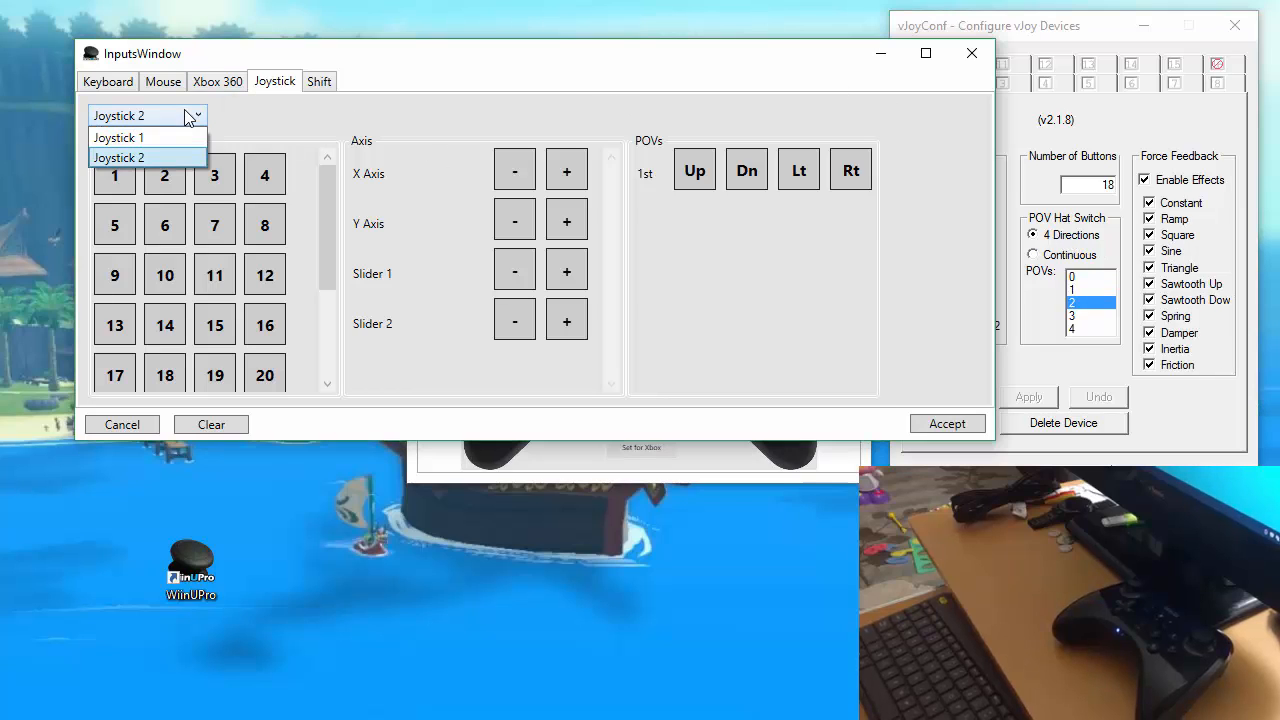
click(120, 136)
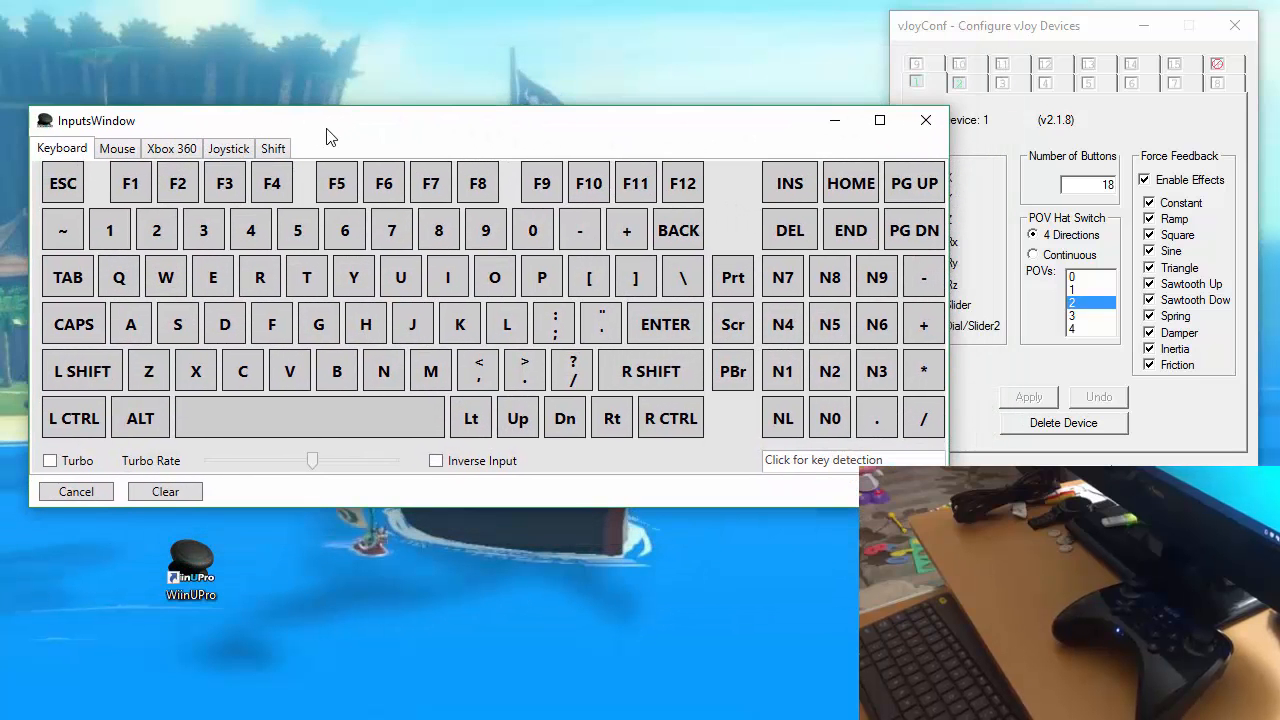
Assign Joystick 1 buttons to a Pro Controller input and accept the mapping
click(228, 148)
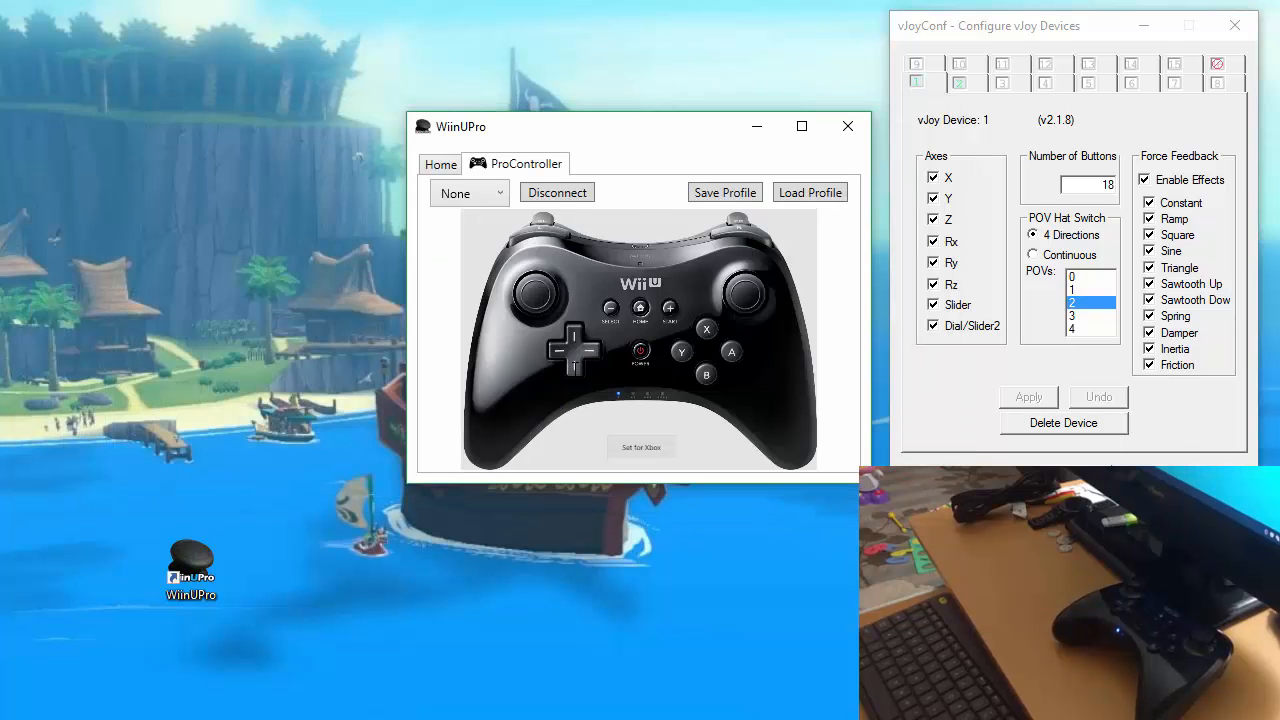
mouse_move(500, 410)
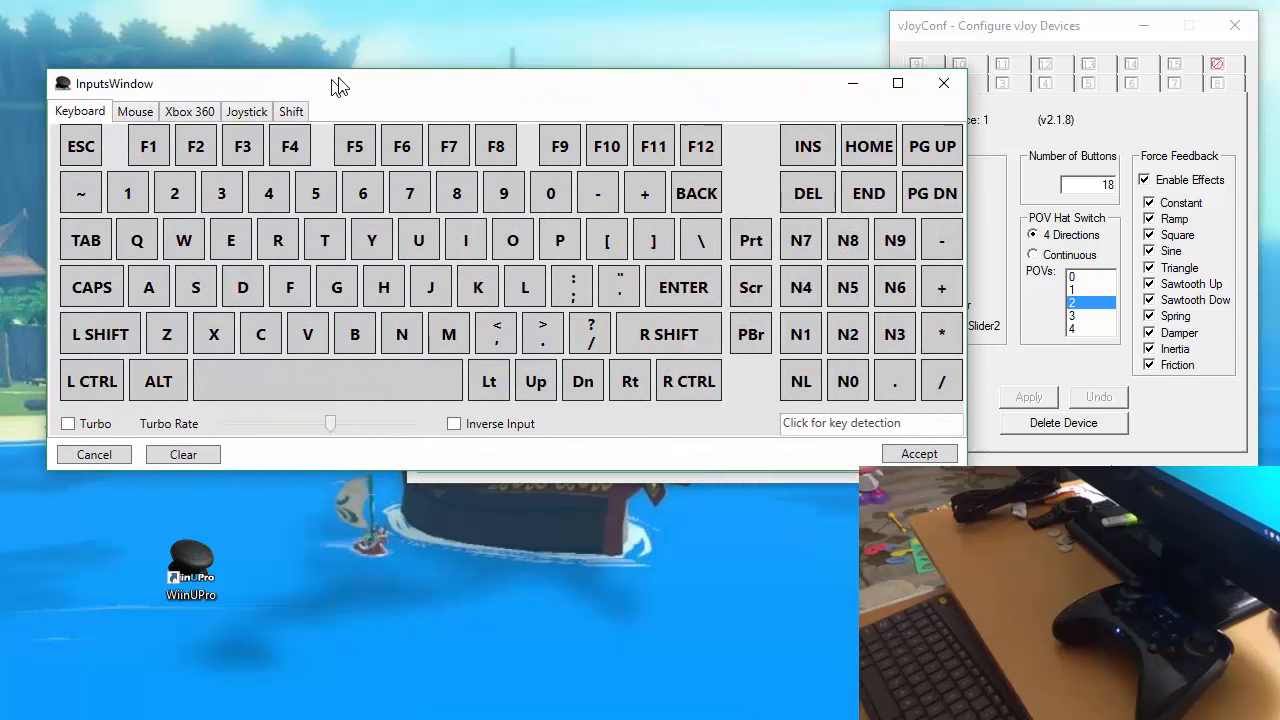
click(246, 112)
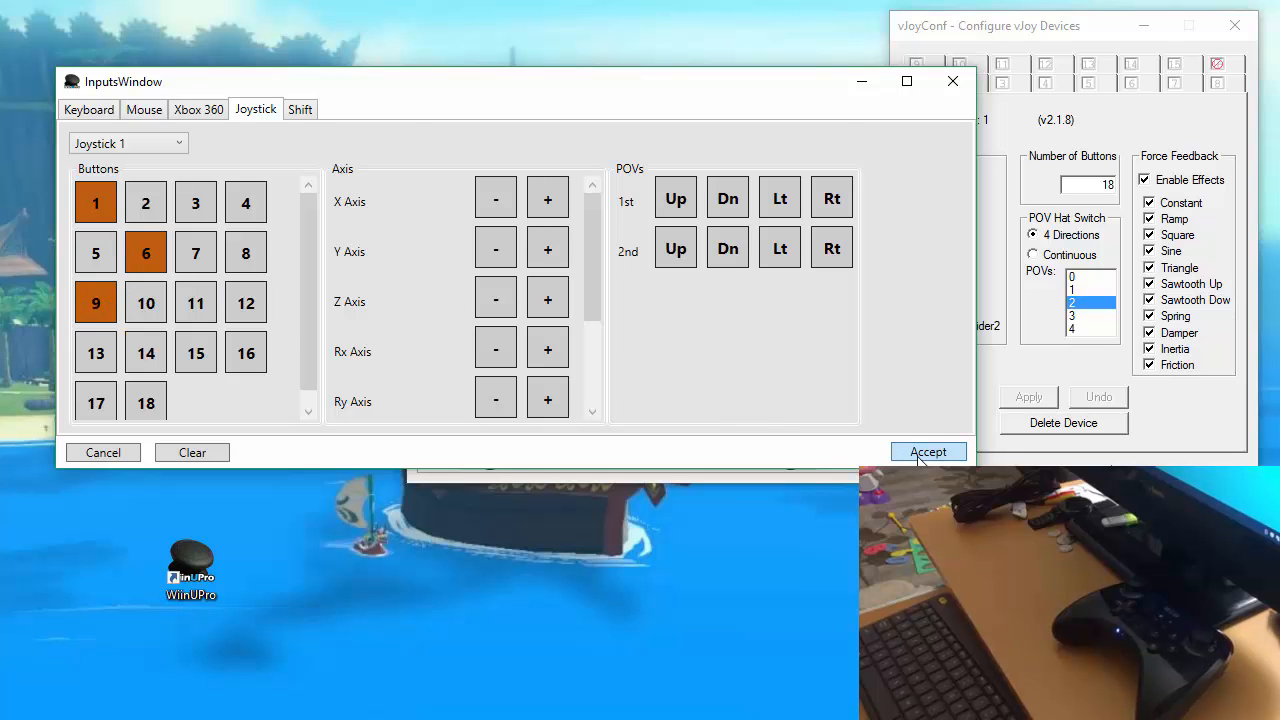
click(928, 452)
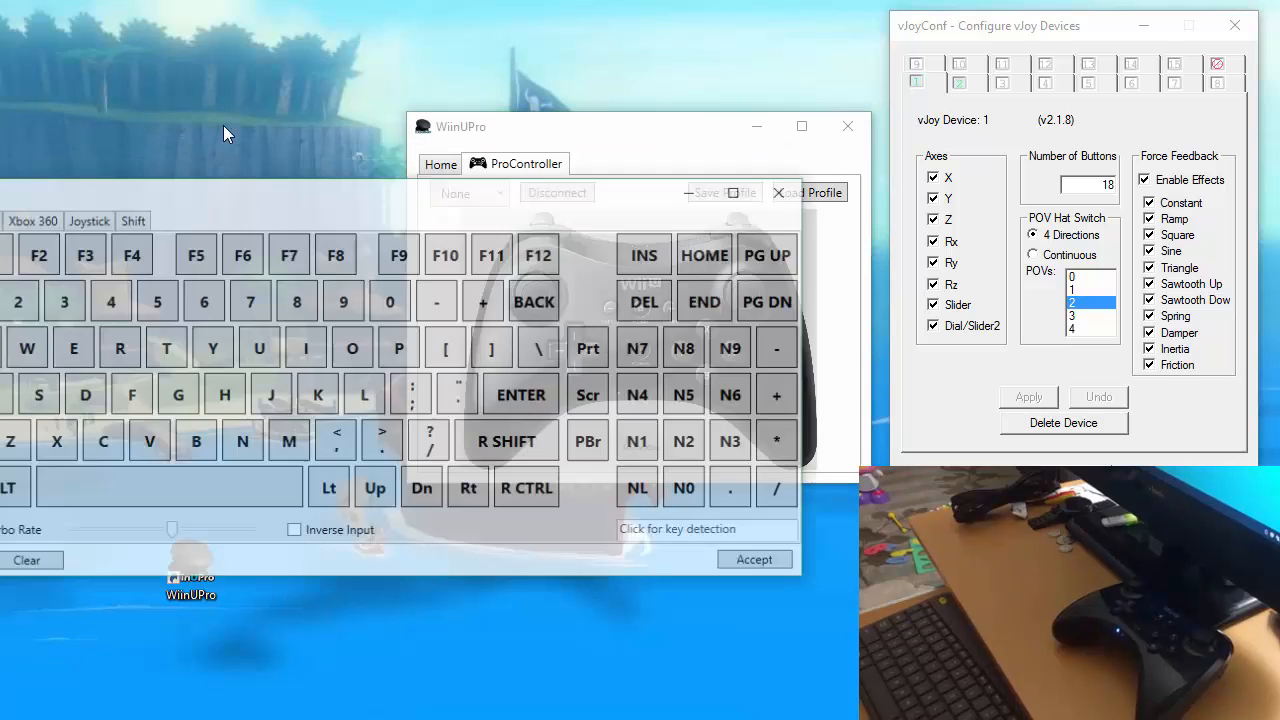
Finish mapping and bring up Windows Game Controllers listing both vJoy devices and the Pro Controller
click(88, 220)
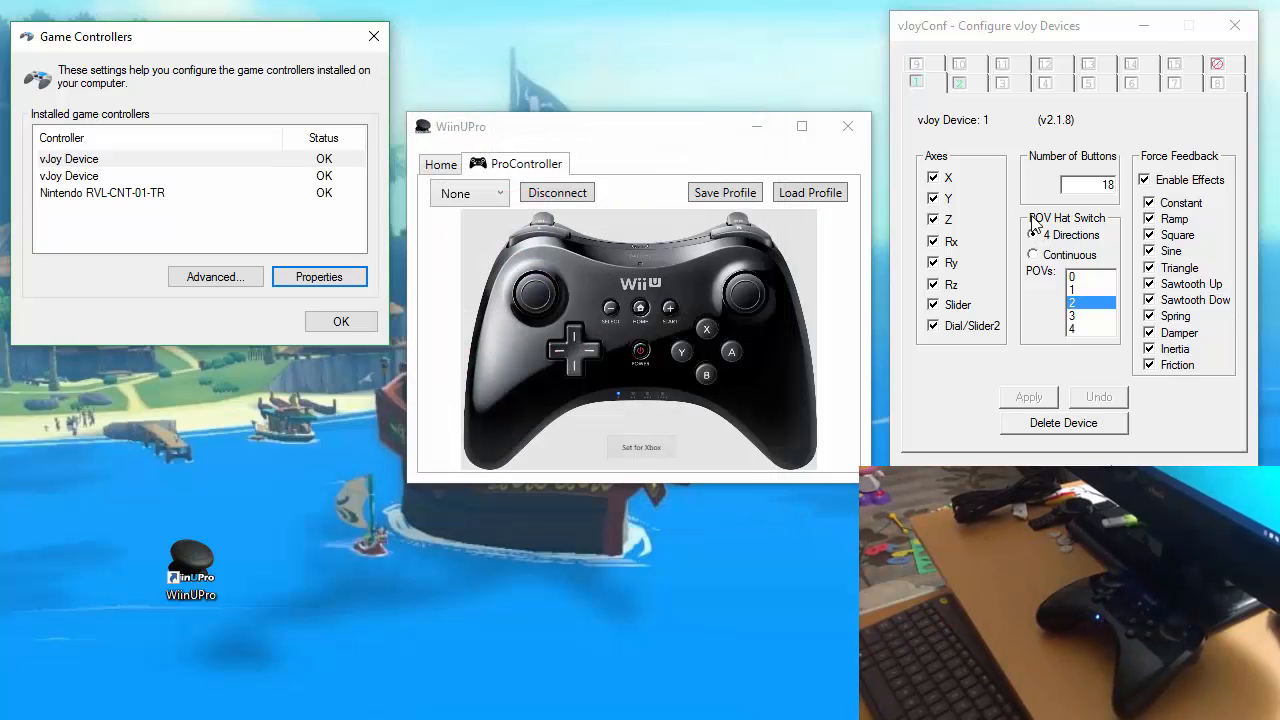
View vJoy Device 2's settings and close the input mapping window
click(960, 82)
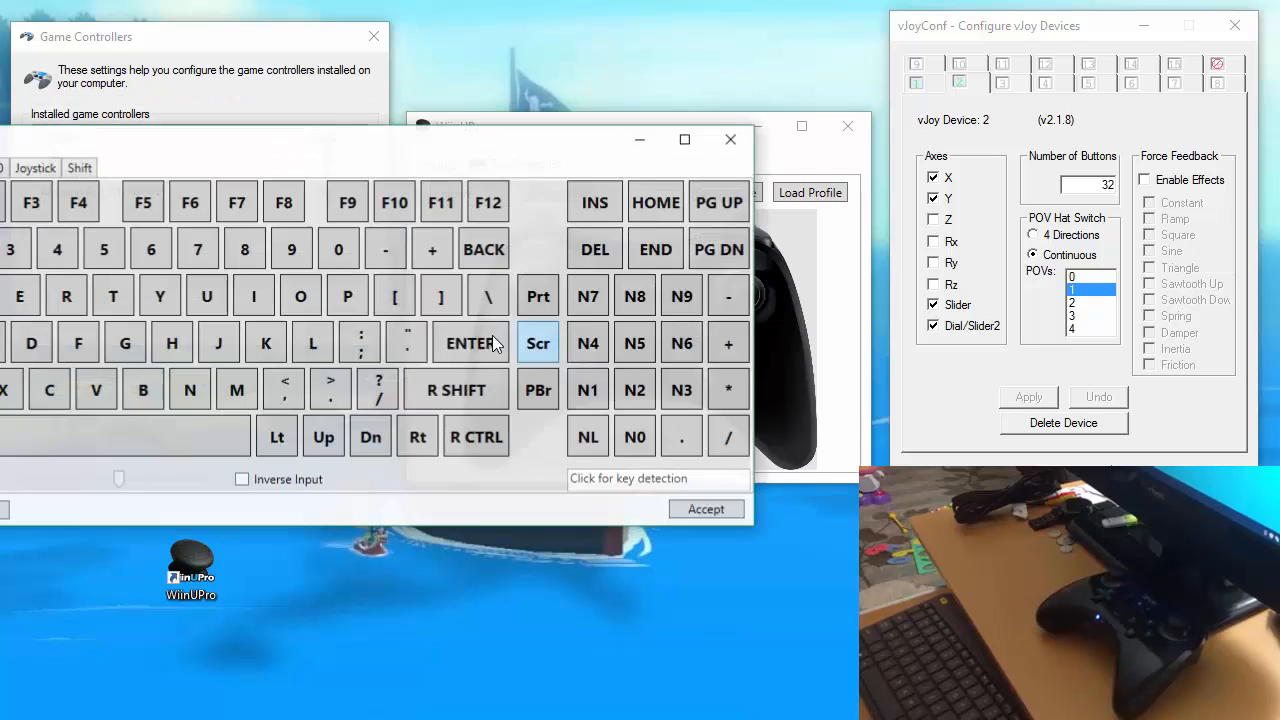
click(34, 168)
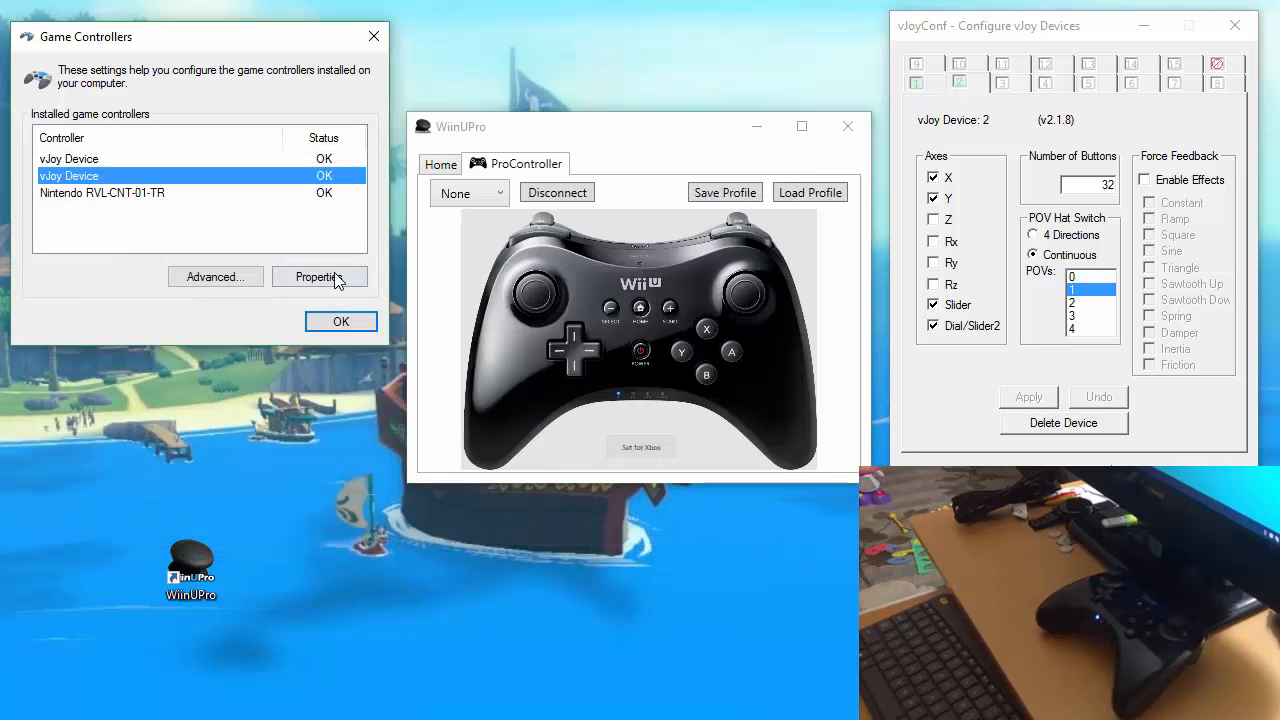
Verify the second vJoy device's axes, buttons and hat in its test panel, then close it
click(318, 276)
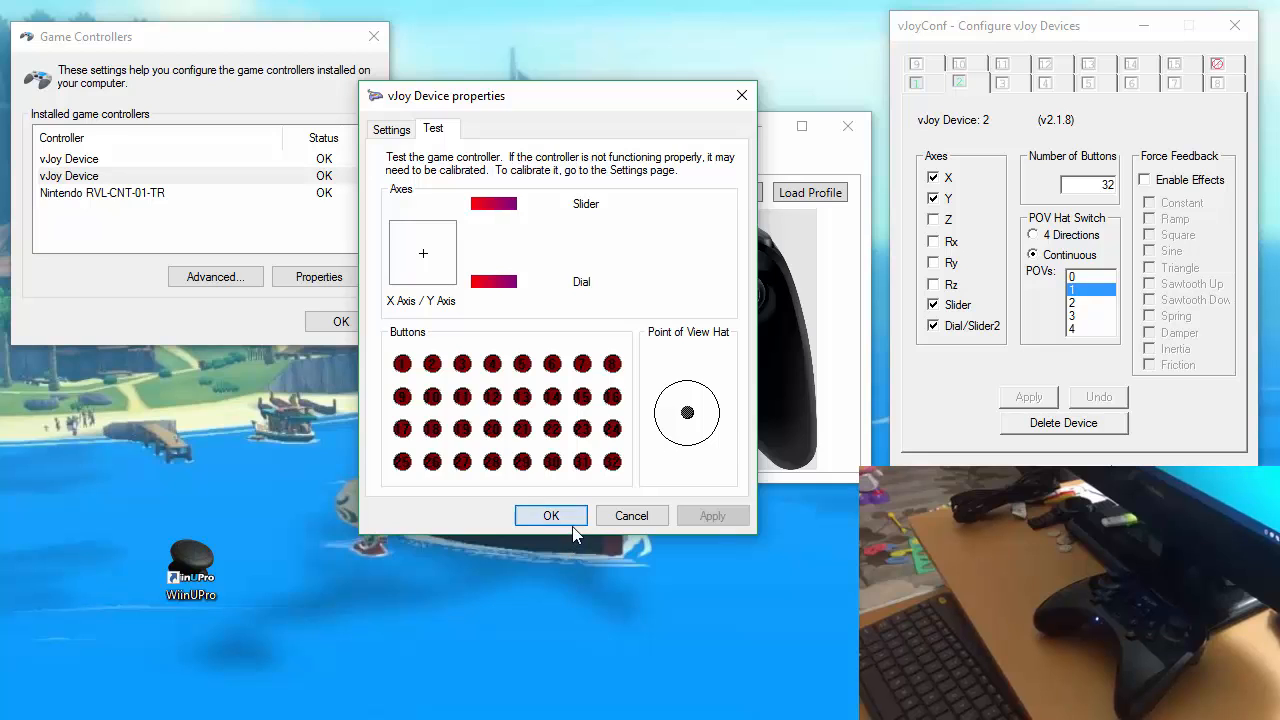
click(550, 516)
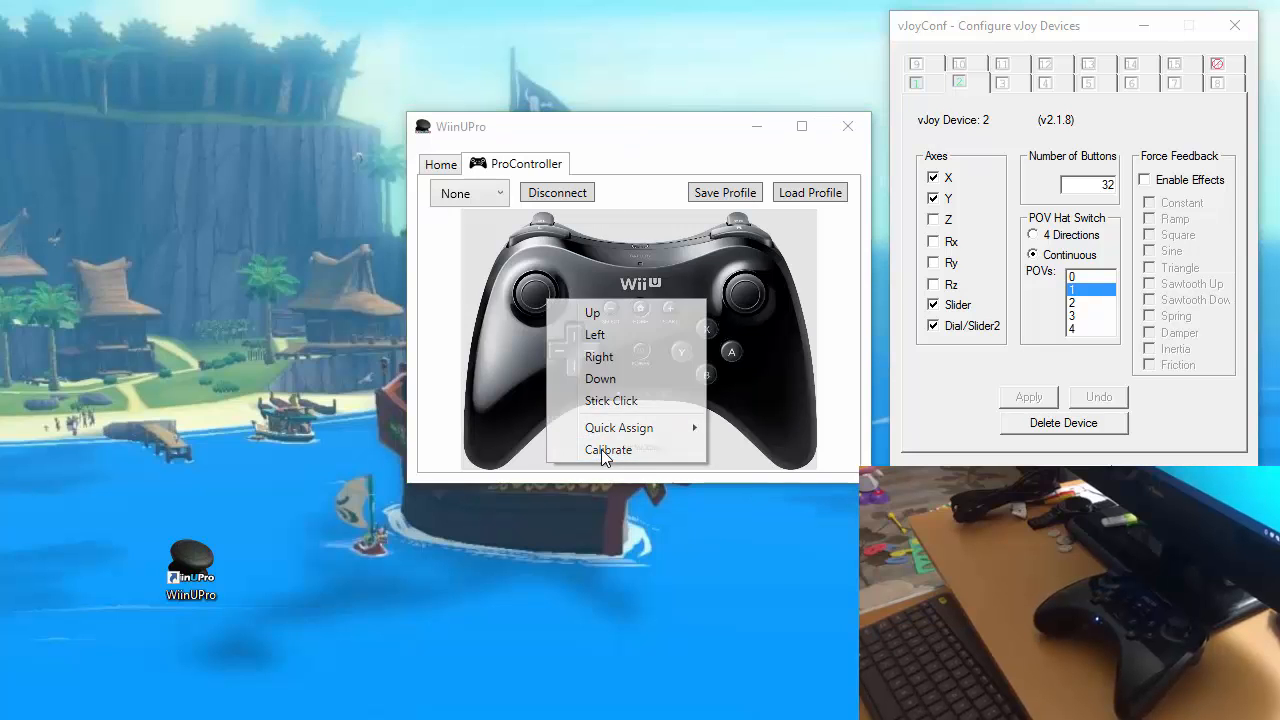
Calibrate the stick, raising its left deadzone to 18, and accept the calibration
click(608, 448)
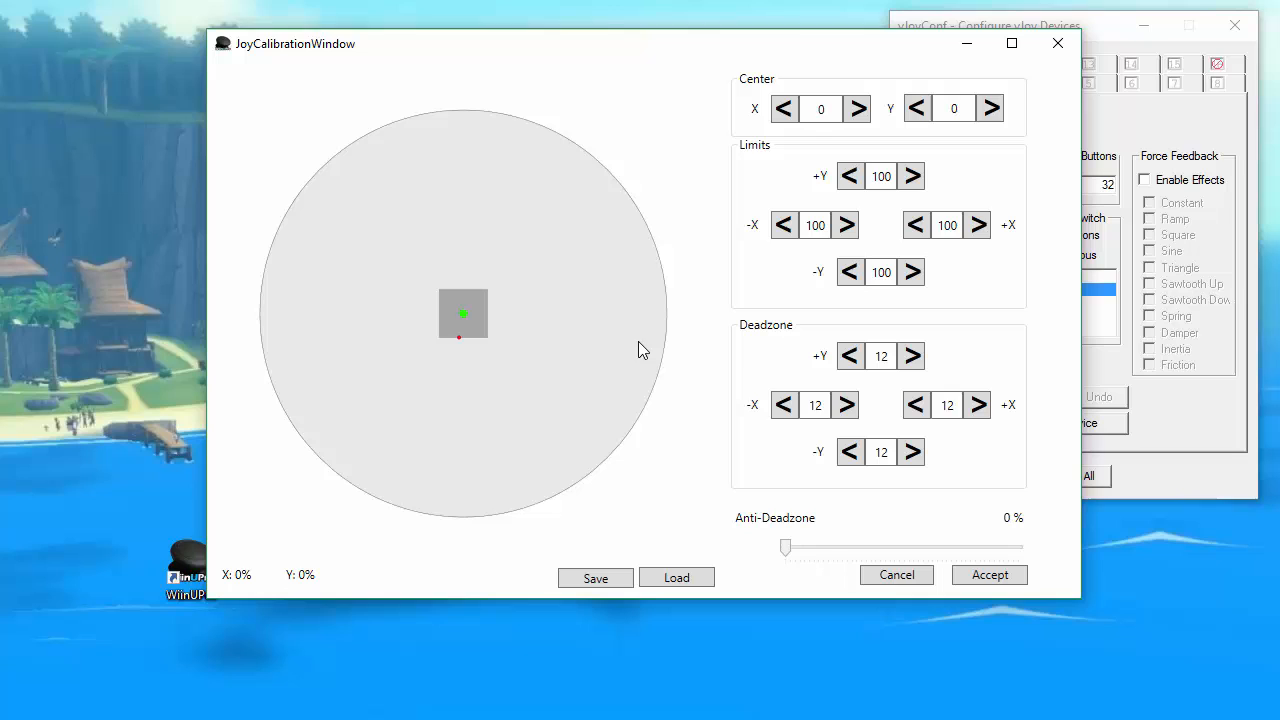
click(844, 404)
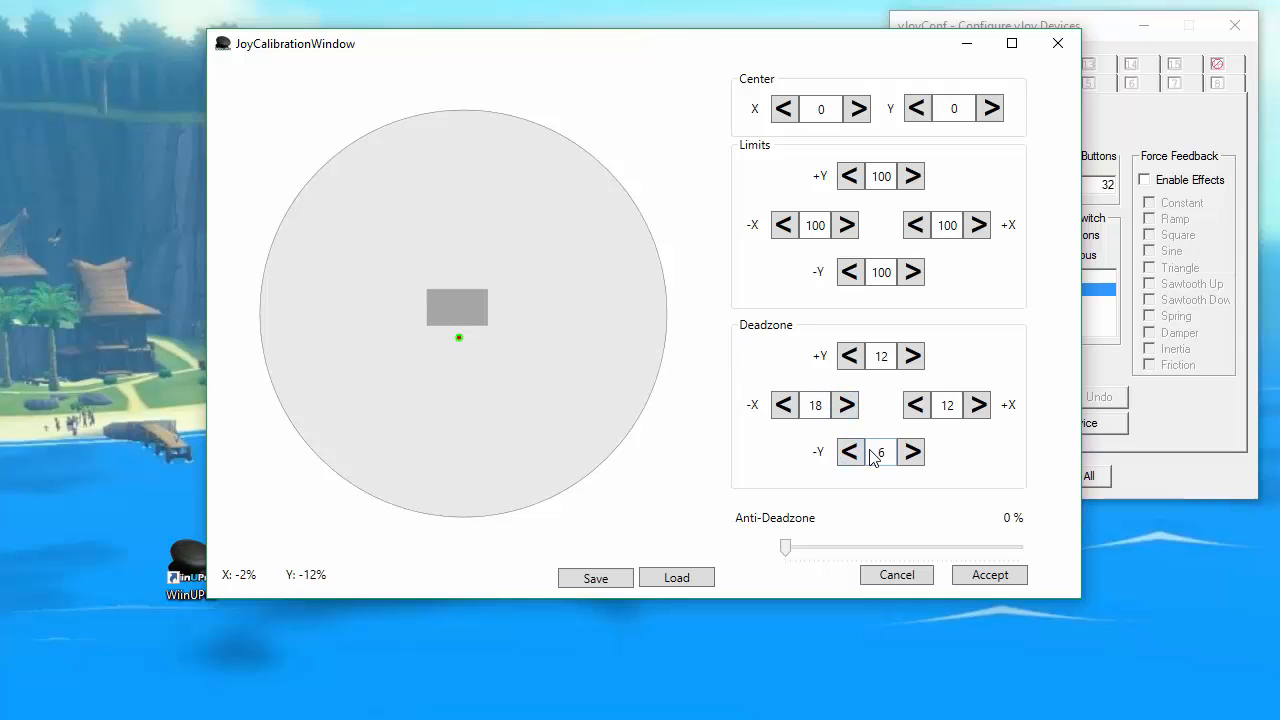
click(912, 452)
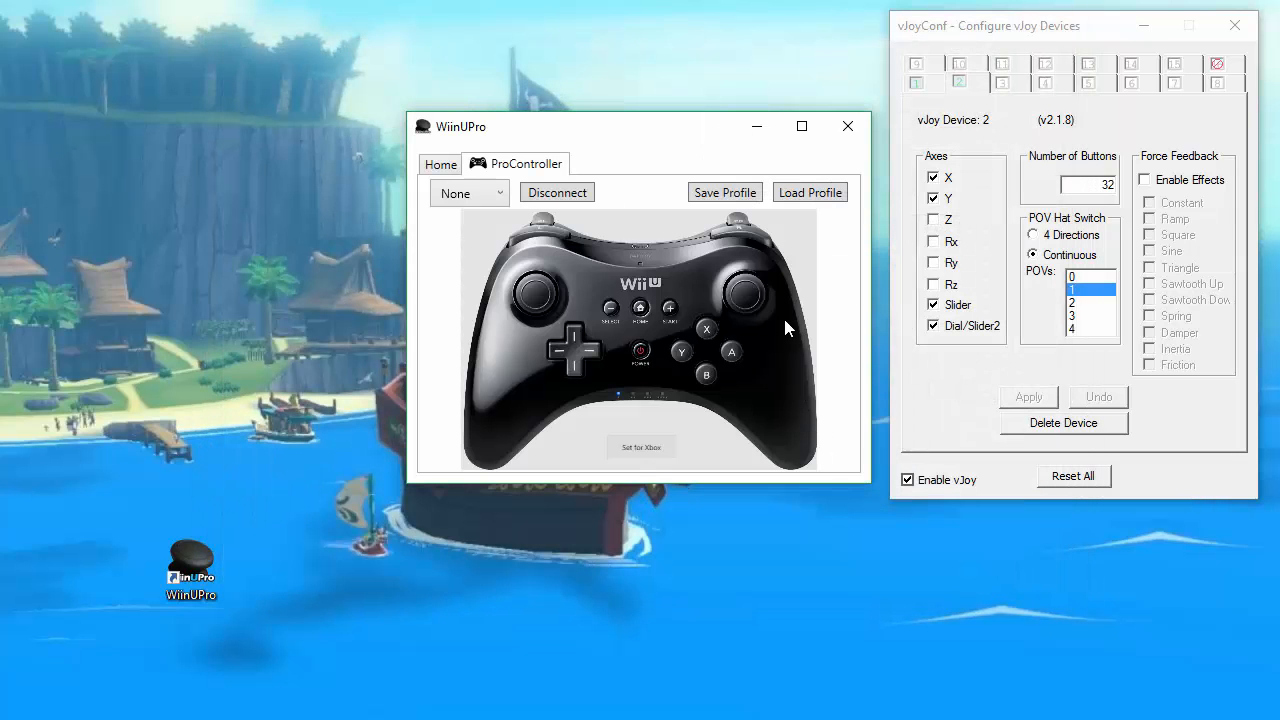
mouse_move(750, 220)
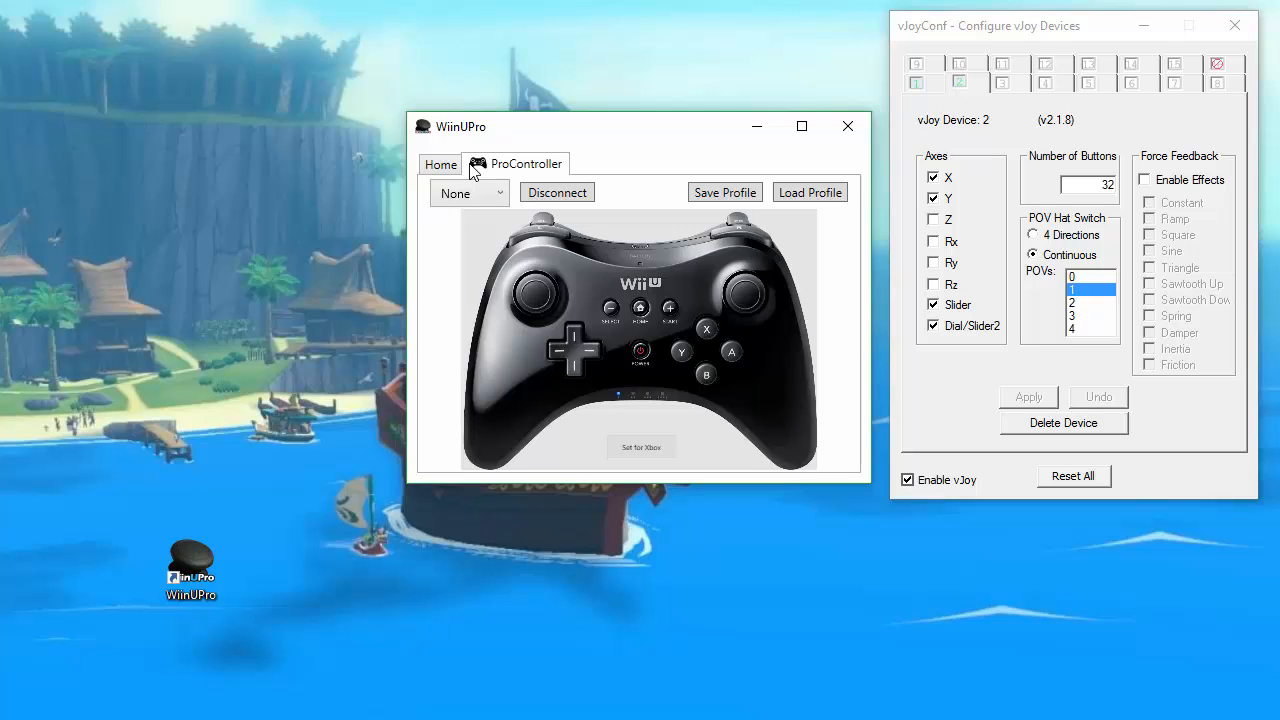
mouse_move(470, 178)
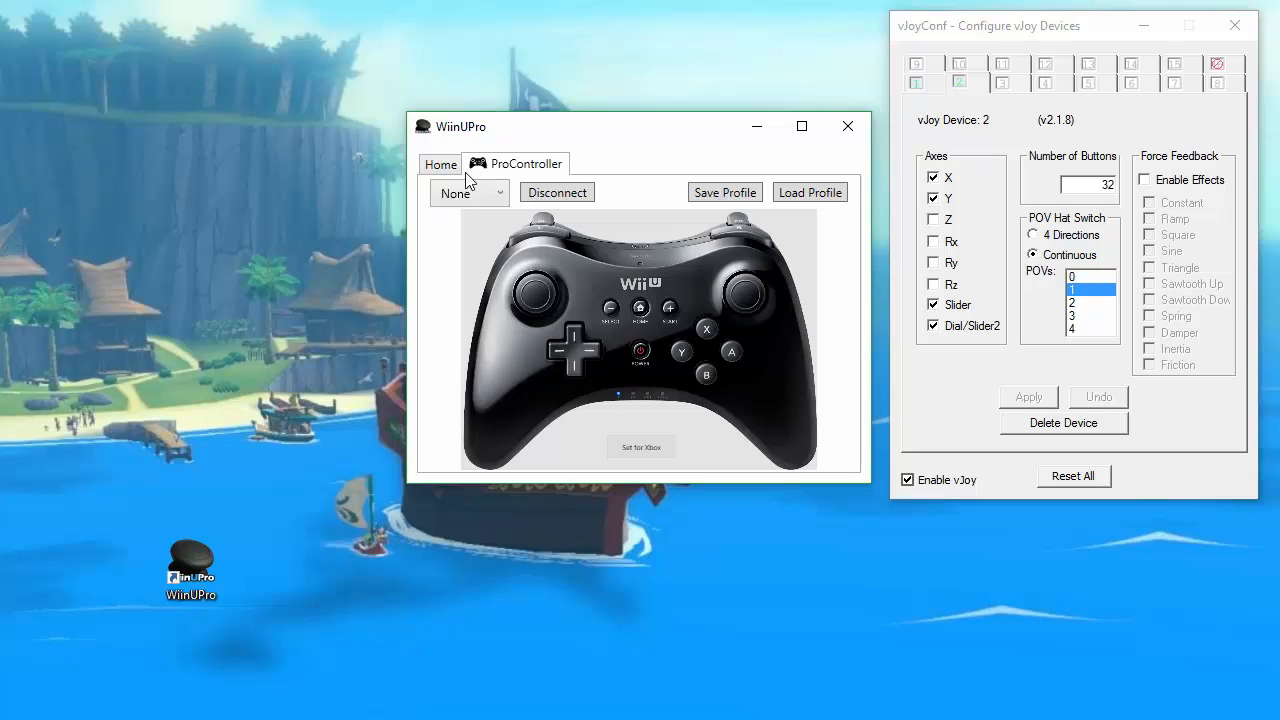